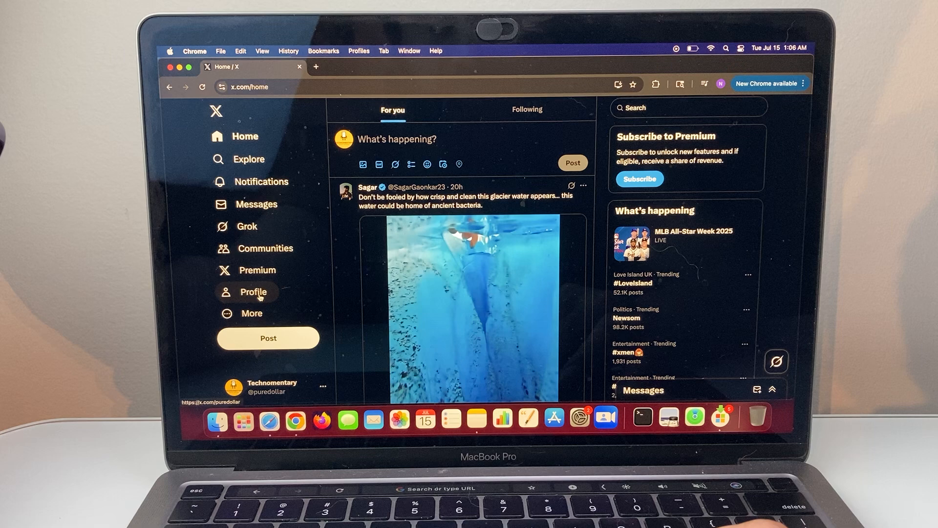
Step: Expand the More menu in the left sidebar to reveal Settings and privacy
{"action": "left_click", "coordinate": [251, 312]}
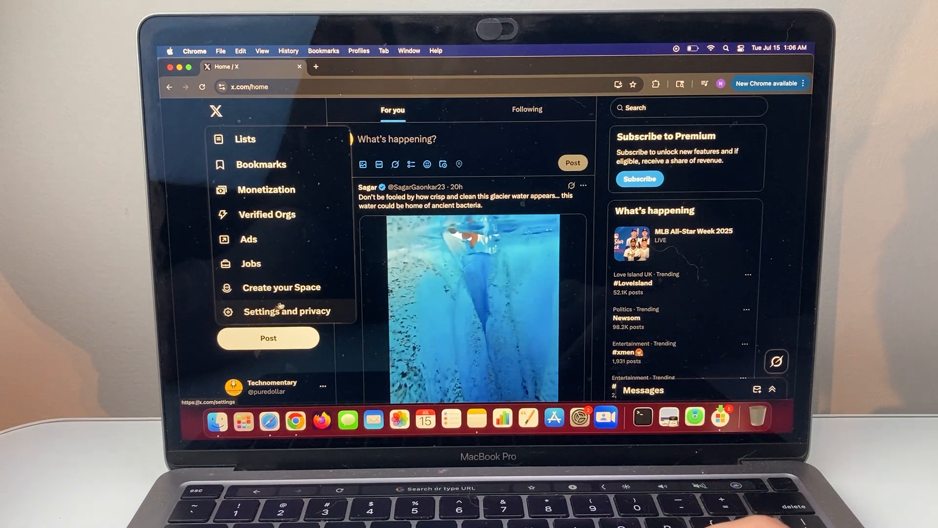
Step: Navigate from Settings and privacy through Privacy and safety to the Content you see page
{"action": "left_click", "coordinate": [287, 311]}
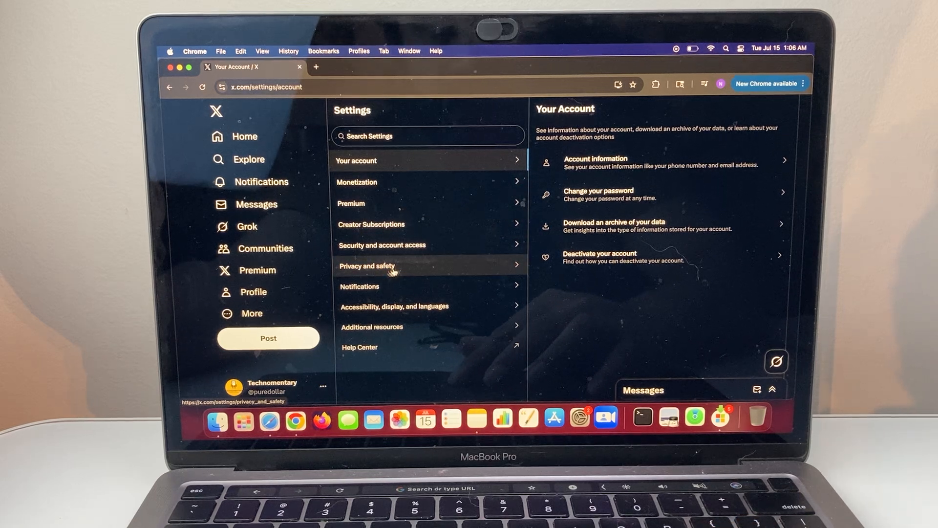
{"action": "left_click", "coordinate": [367, 266]}
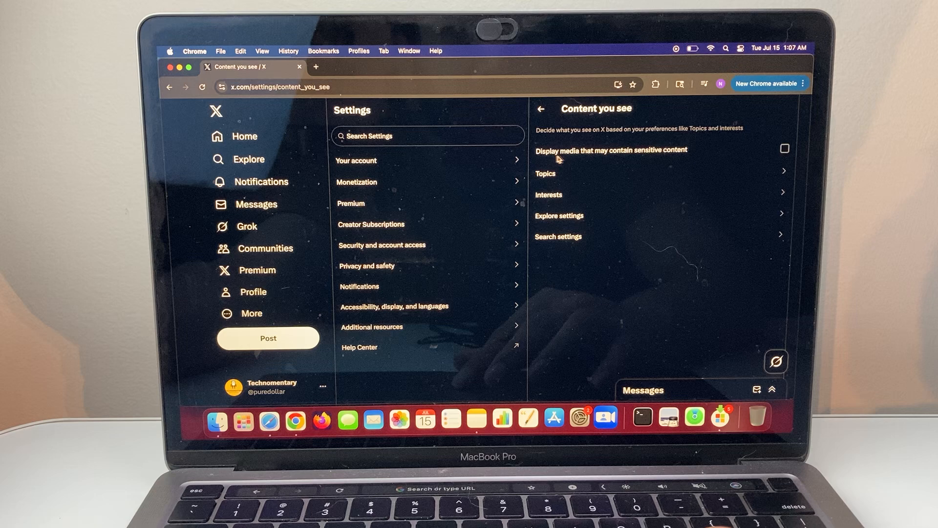
{"action": "mouse_move", "coordinate": [587, 160]}
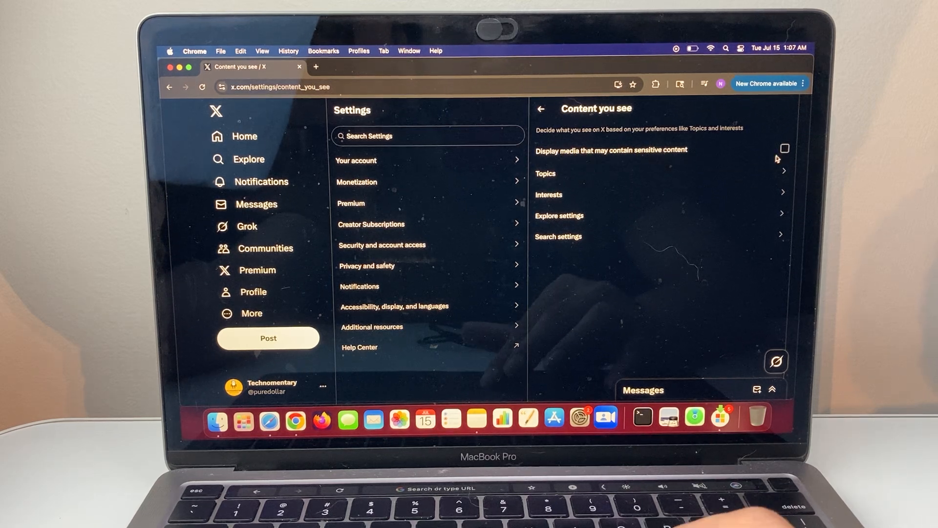
Step: Enable 'Display media that may contain sensitive content'
{"action": "left_click", "coordinate": [784, 148]}
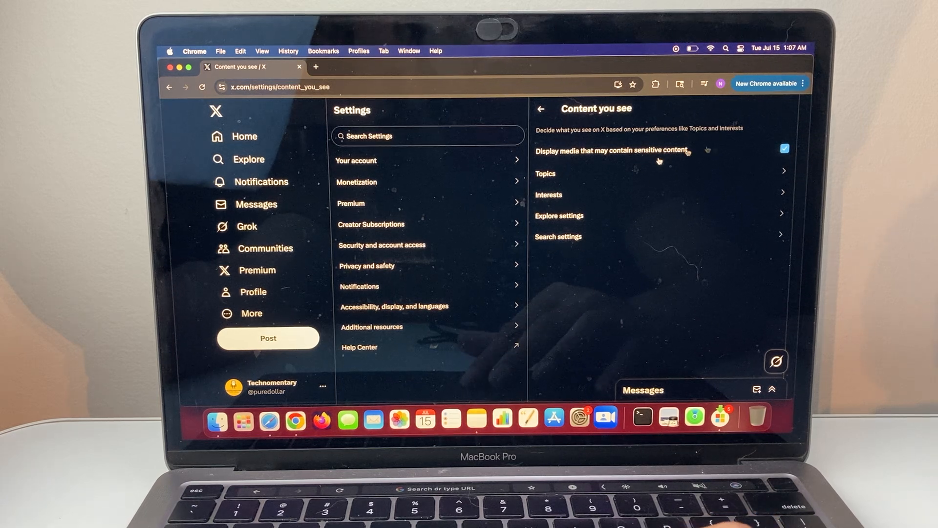
{"action": "mouse_move", "coordinate": [657, 199]}
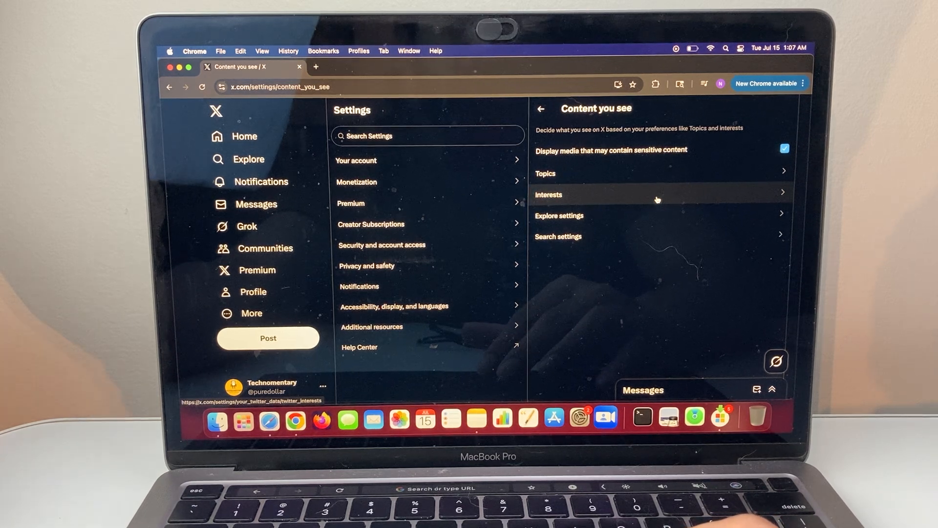